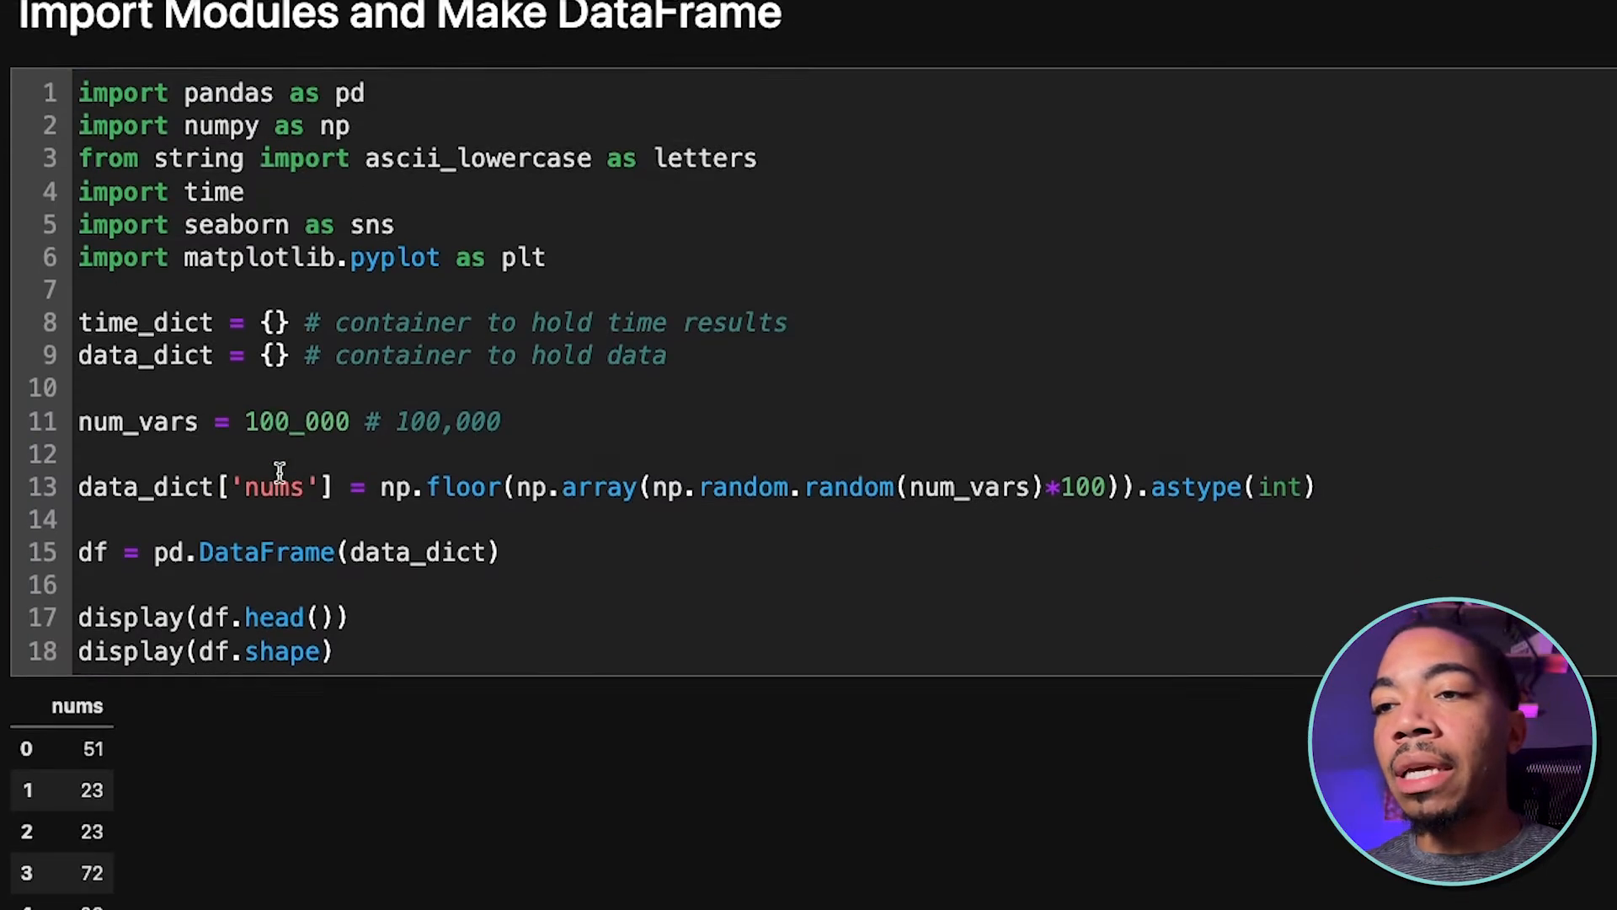
# Expand the For Loop section's 'loop' timing code and scroll to the 'listcomp' cell
pyautogui.scroll(-3)
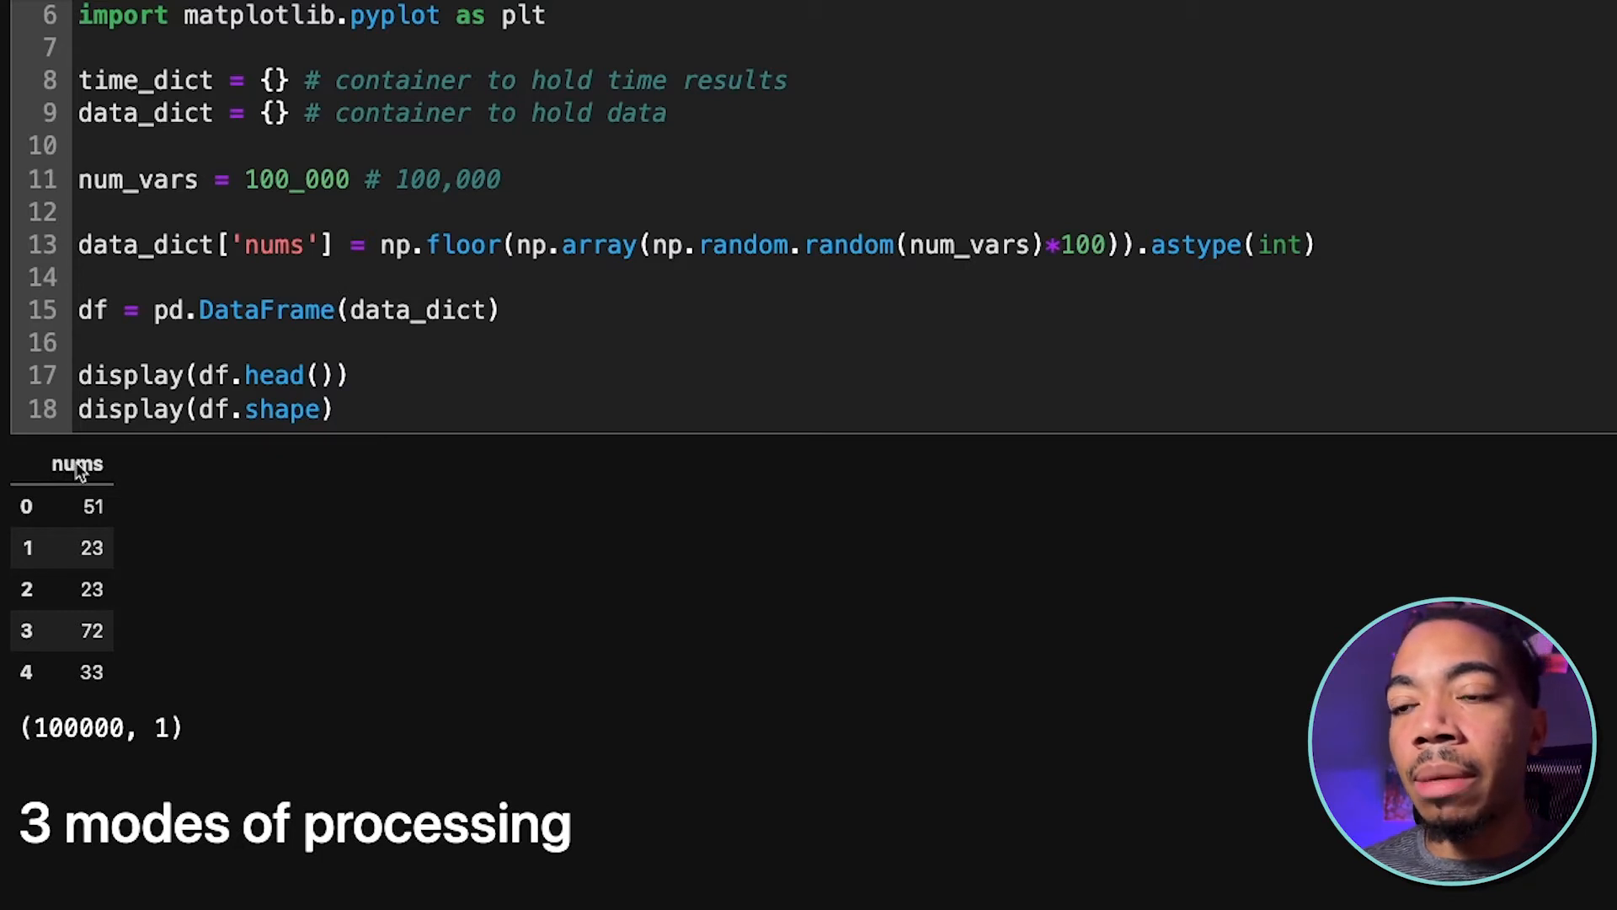
pyautogui.scroll(-3)
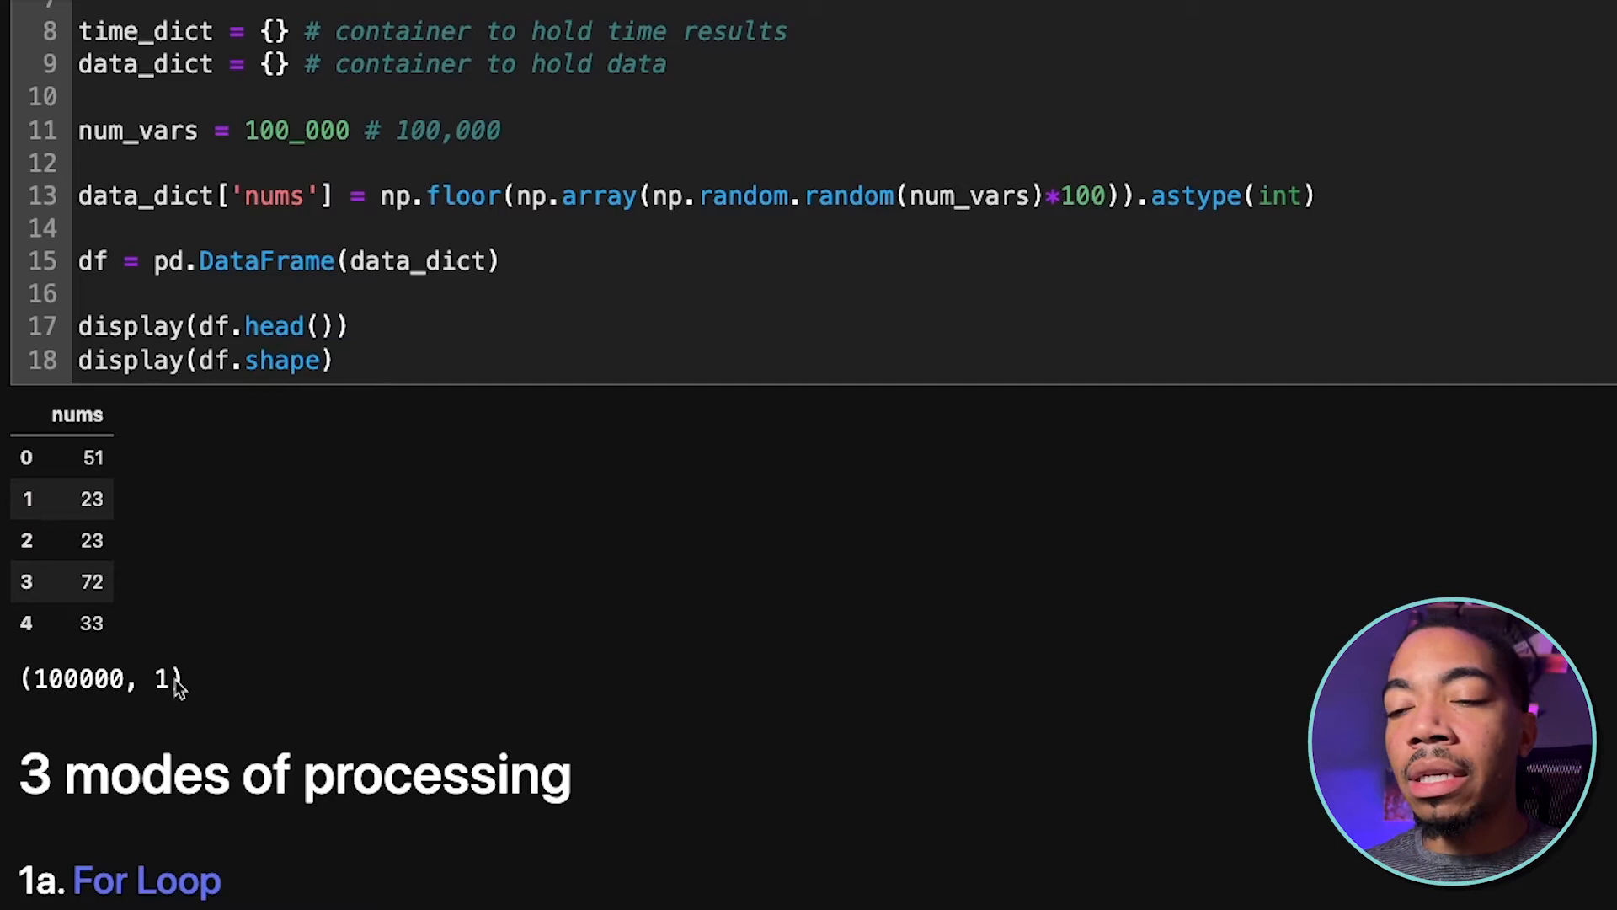
pyautogui.scroll(-3)
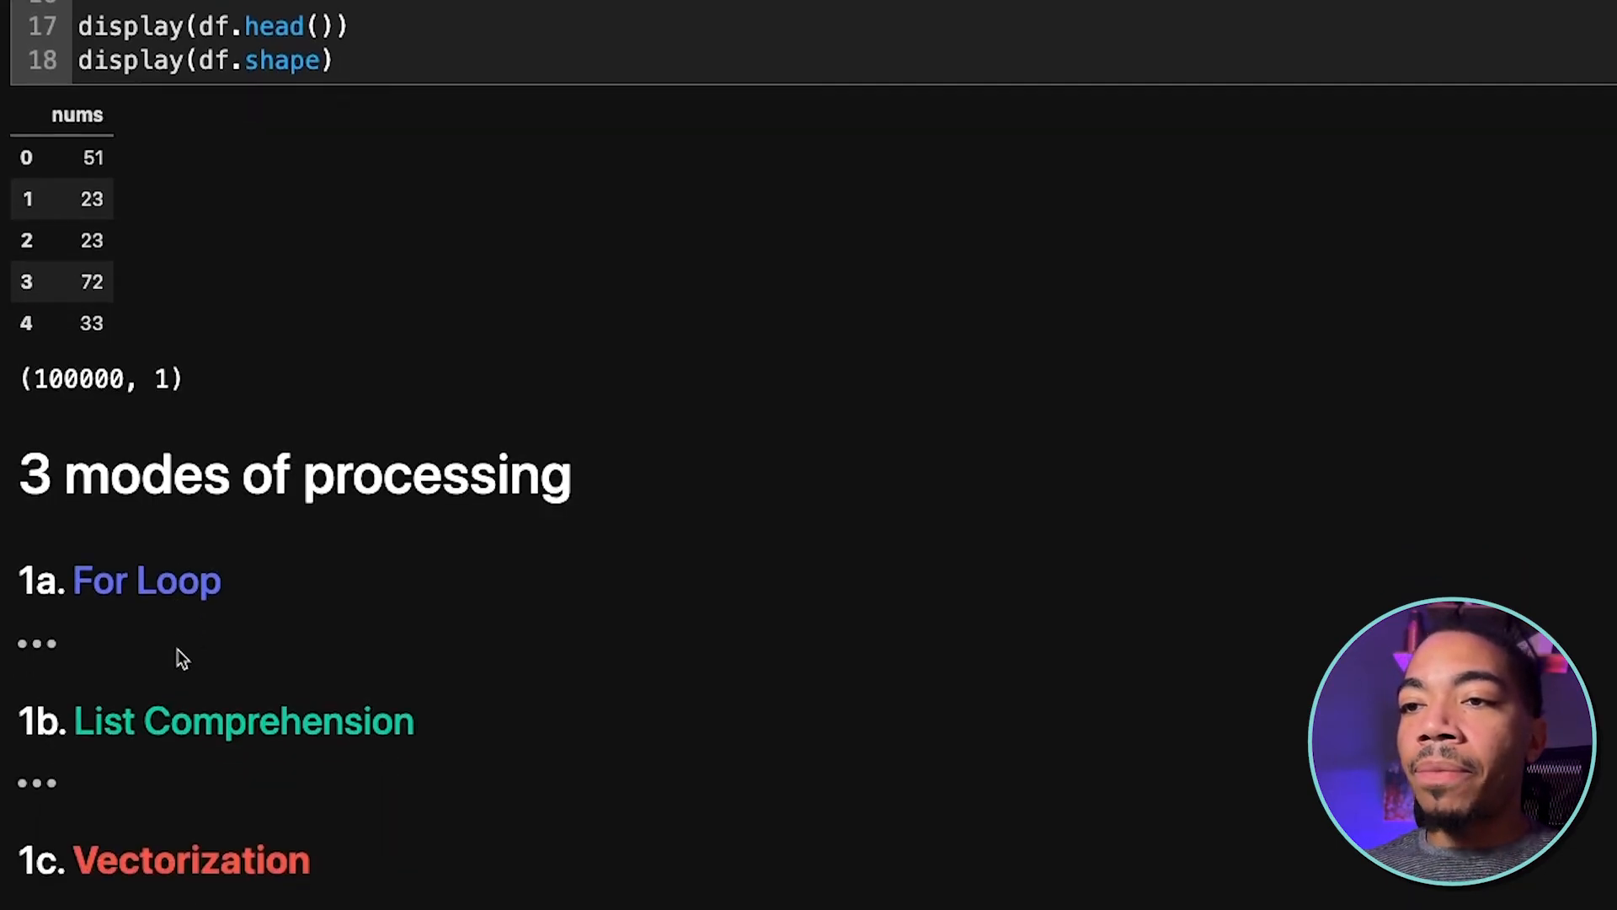
pyautogui.scroll(-3)
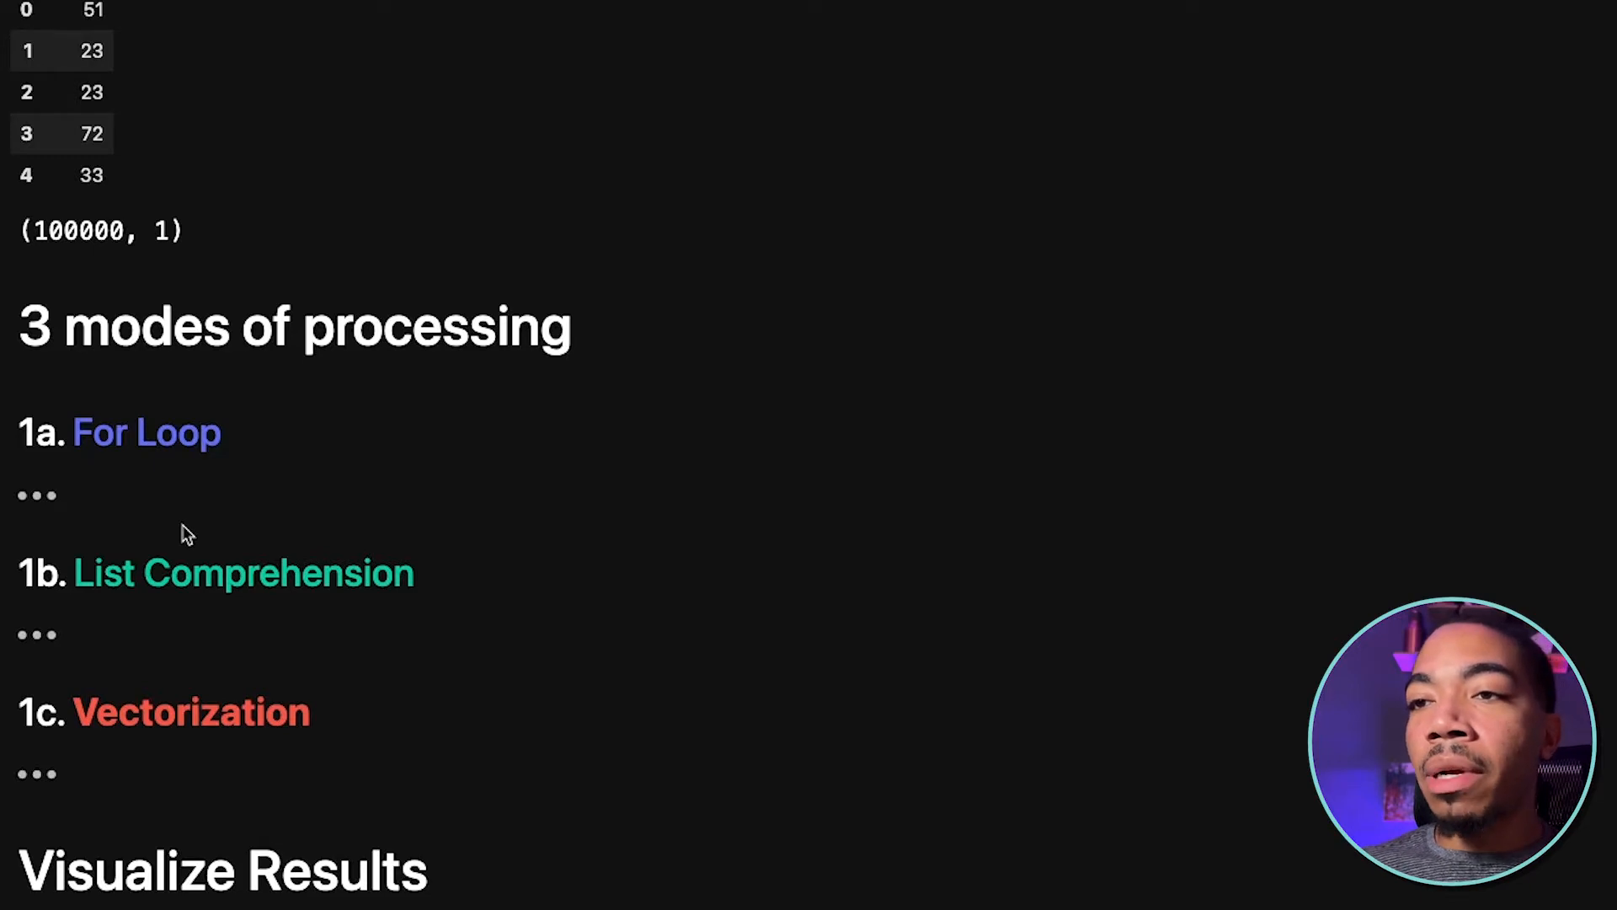
pyautogui.click(36, 495)
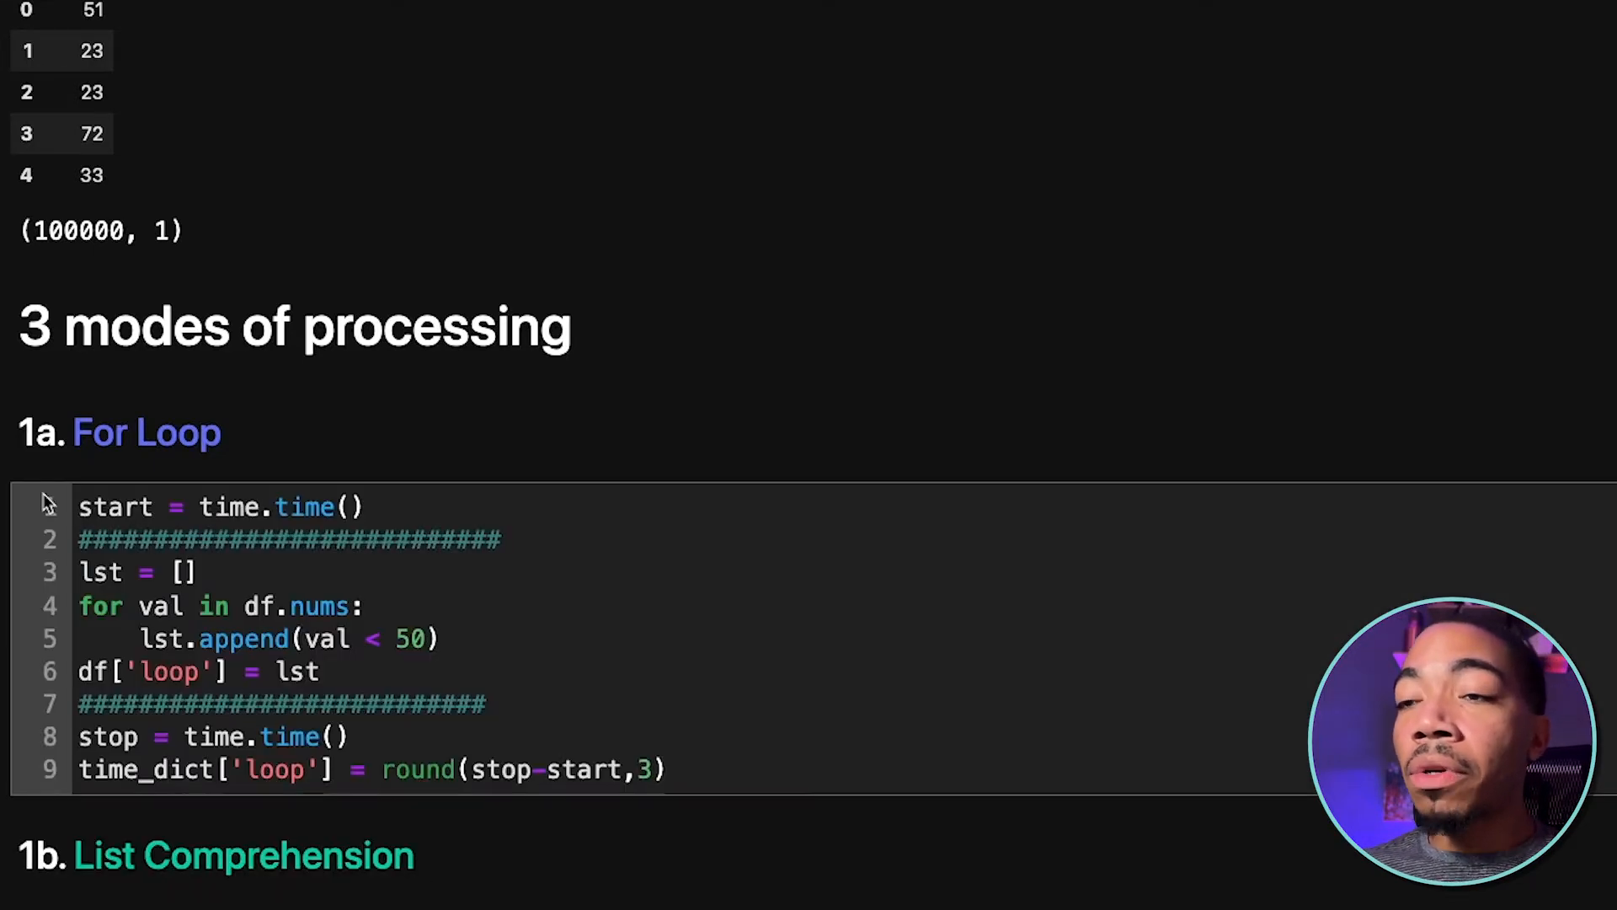
pyautogui.moveTo(299, 523)
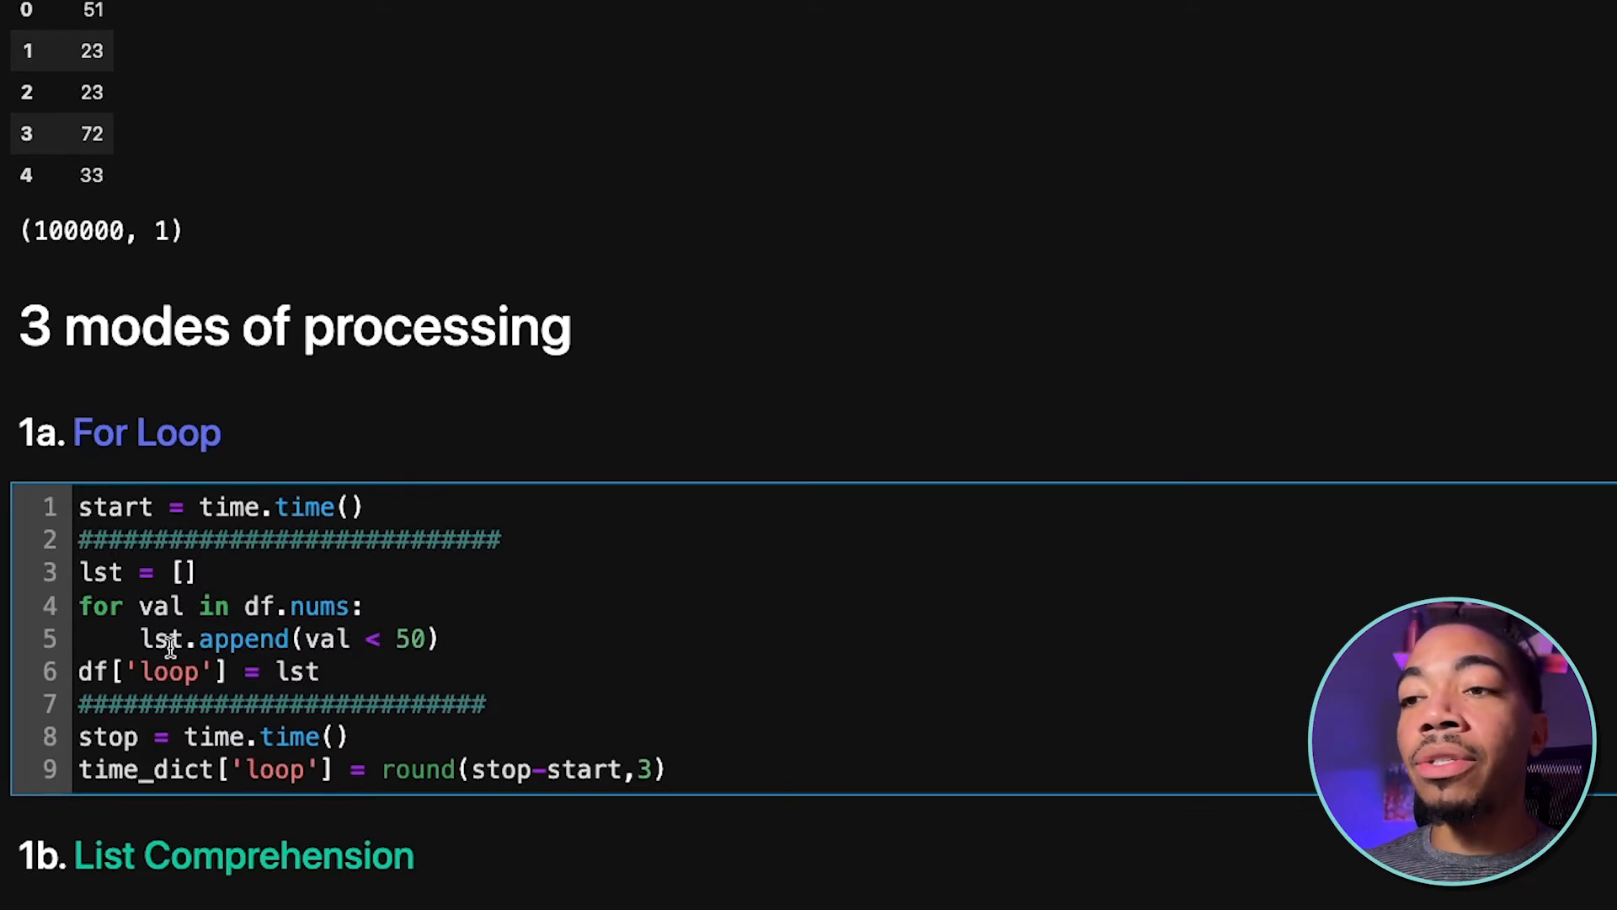
pyautogui.moveTo(287, 648)
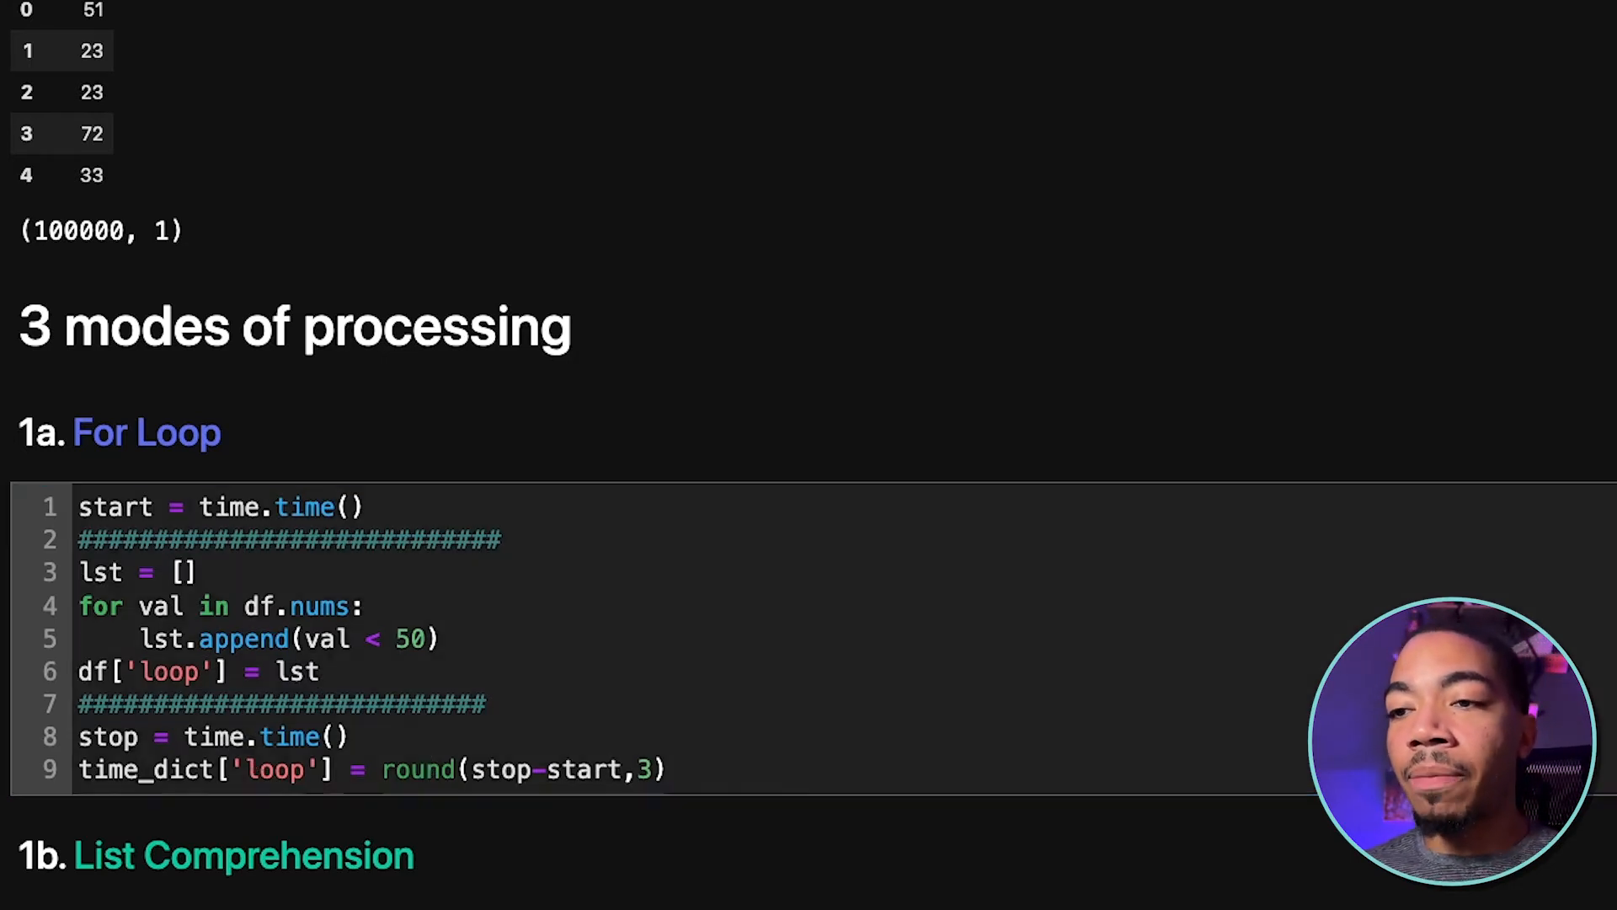
pyautogui.scroll(-3)
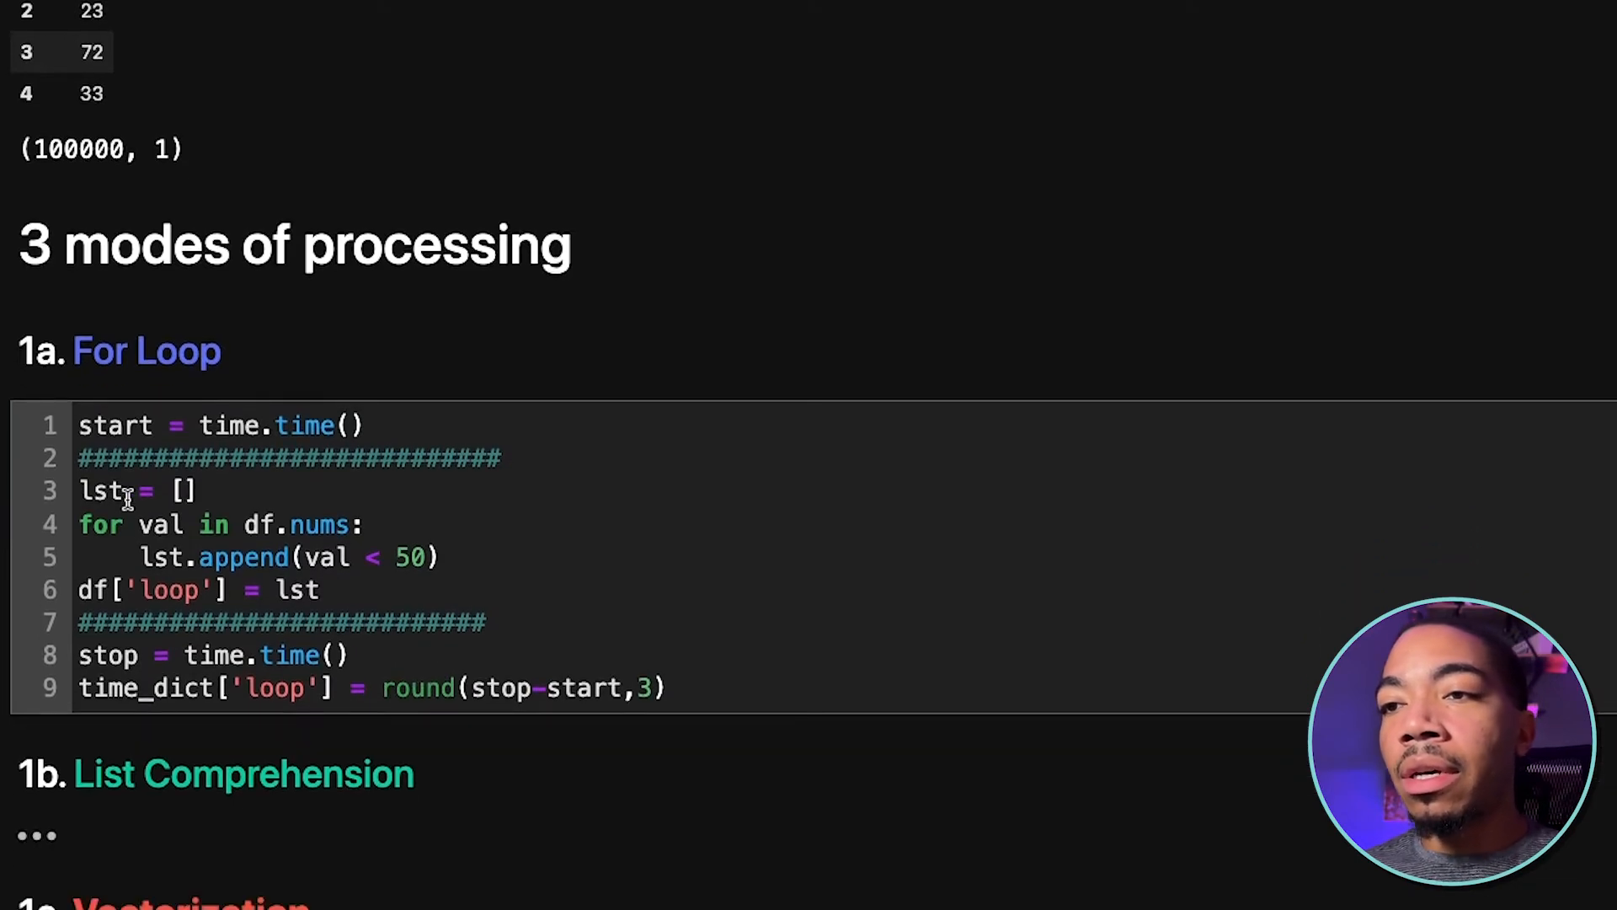
pyautogui.moveTo(221, 524)
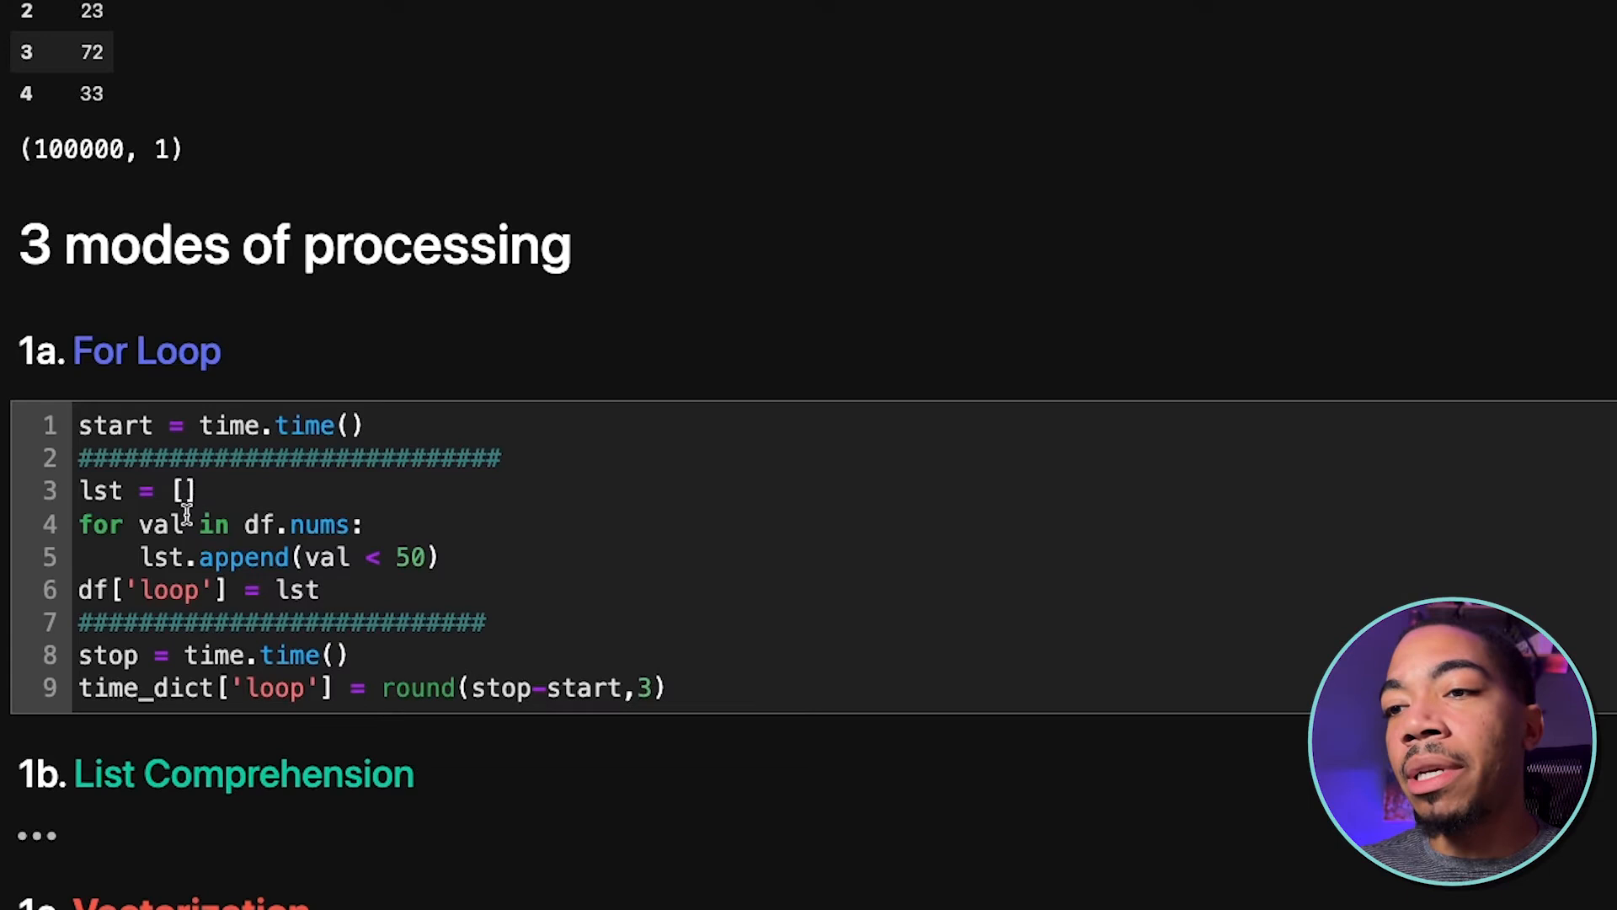
pyautogui.scroll(-3)
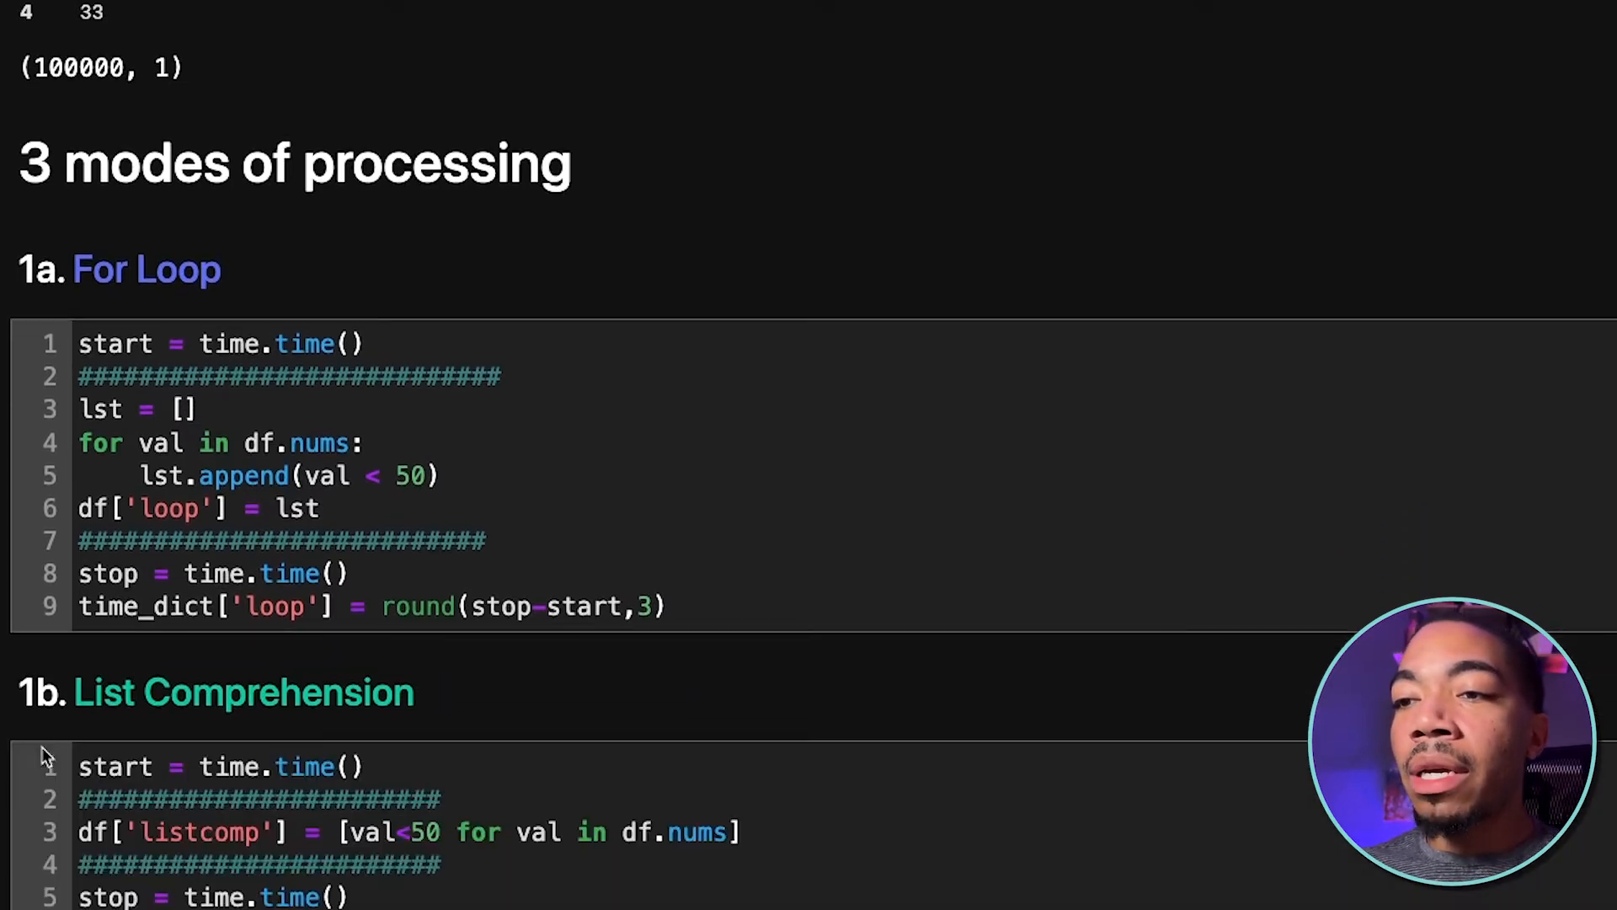
pyautogui.scroll(-3)
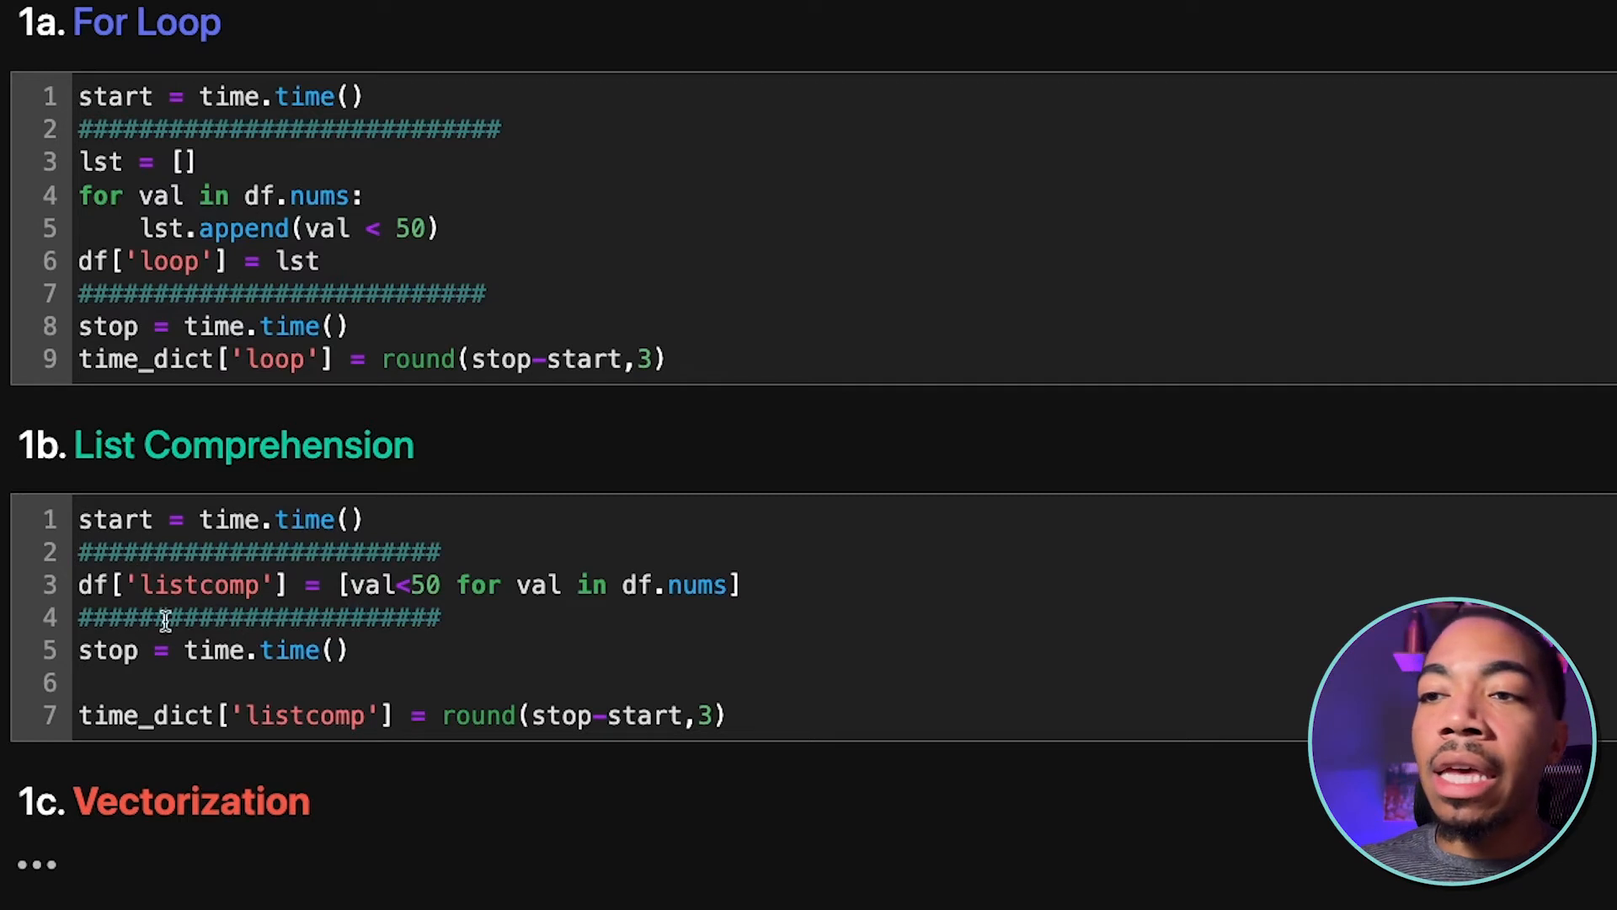
pyautogui.moveTo(201, 598)
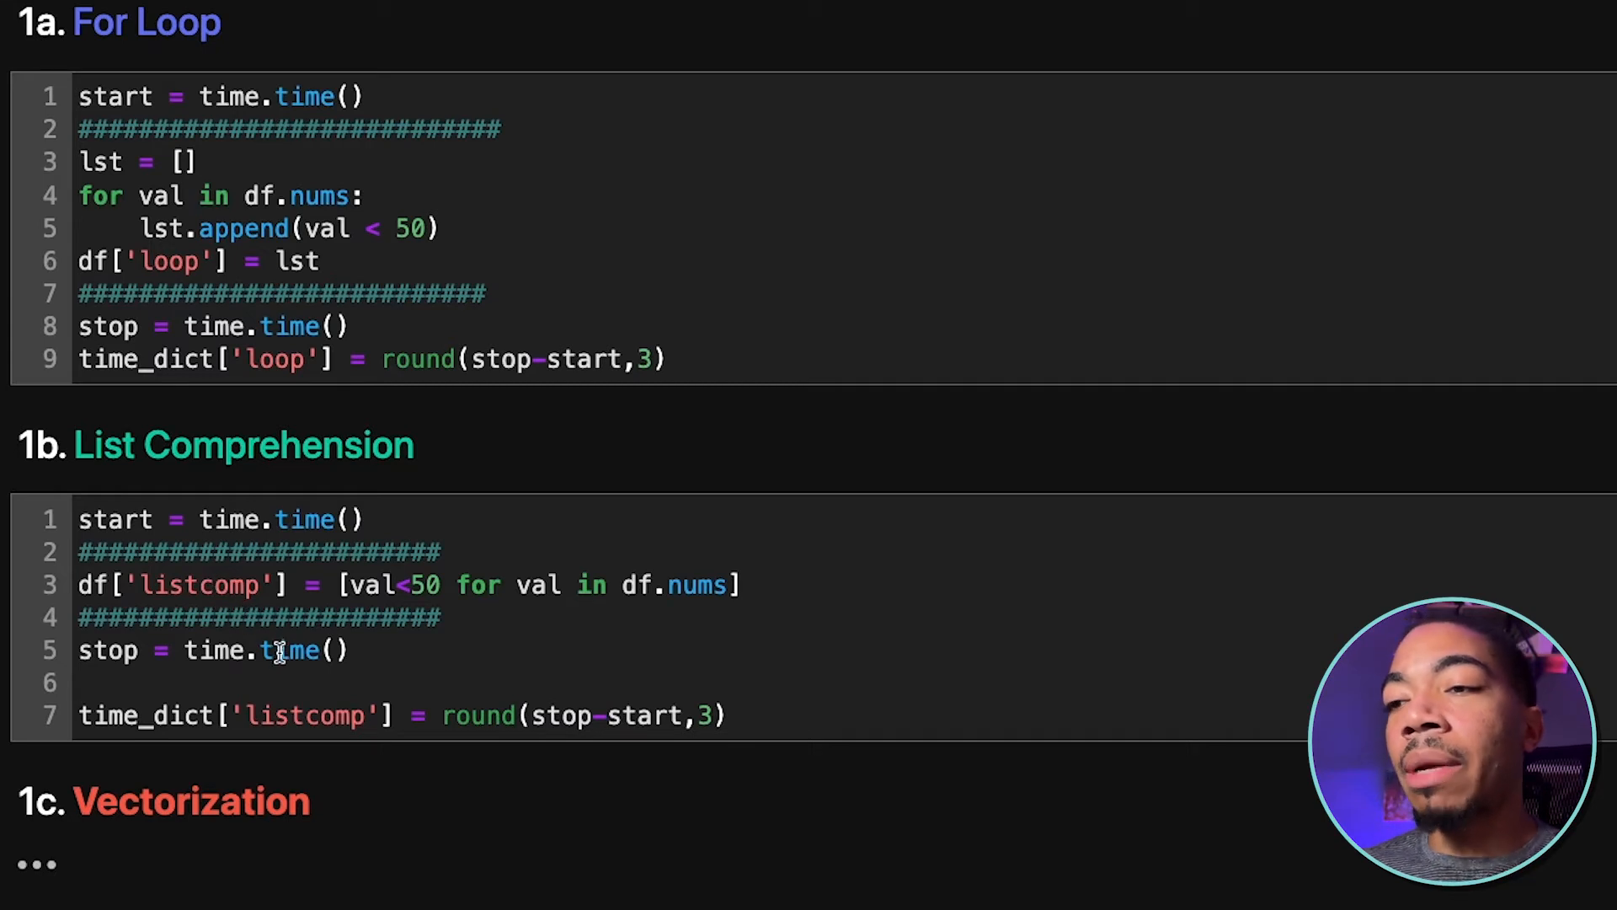
pyautogui.moveTo(314, 712)
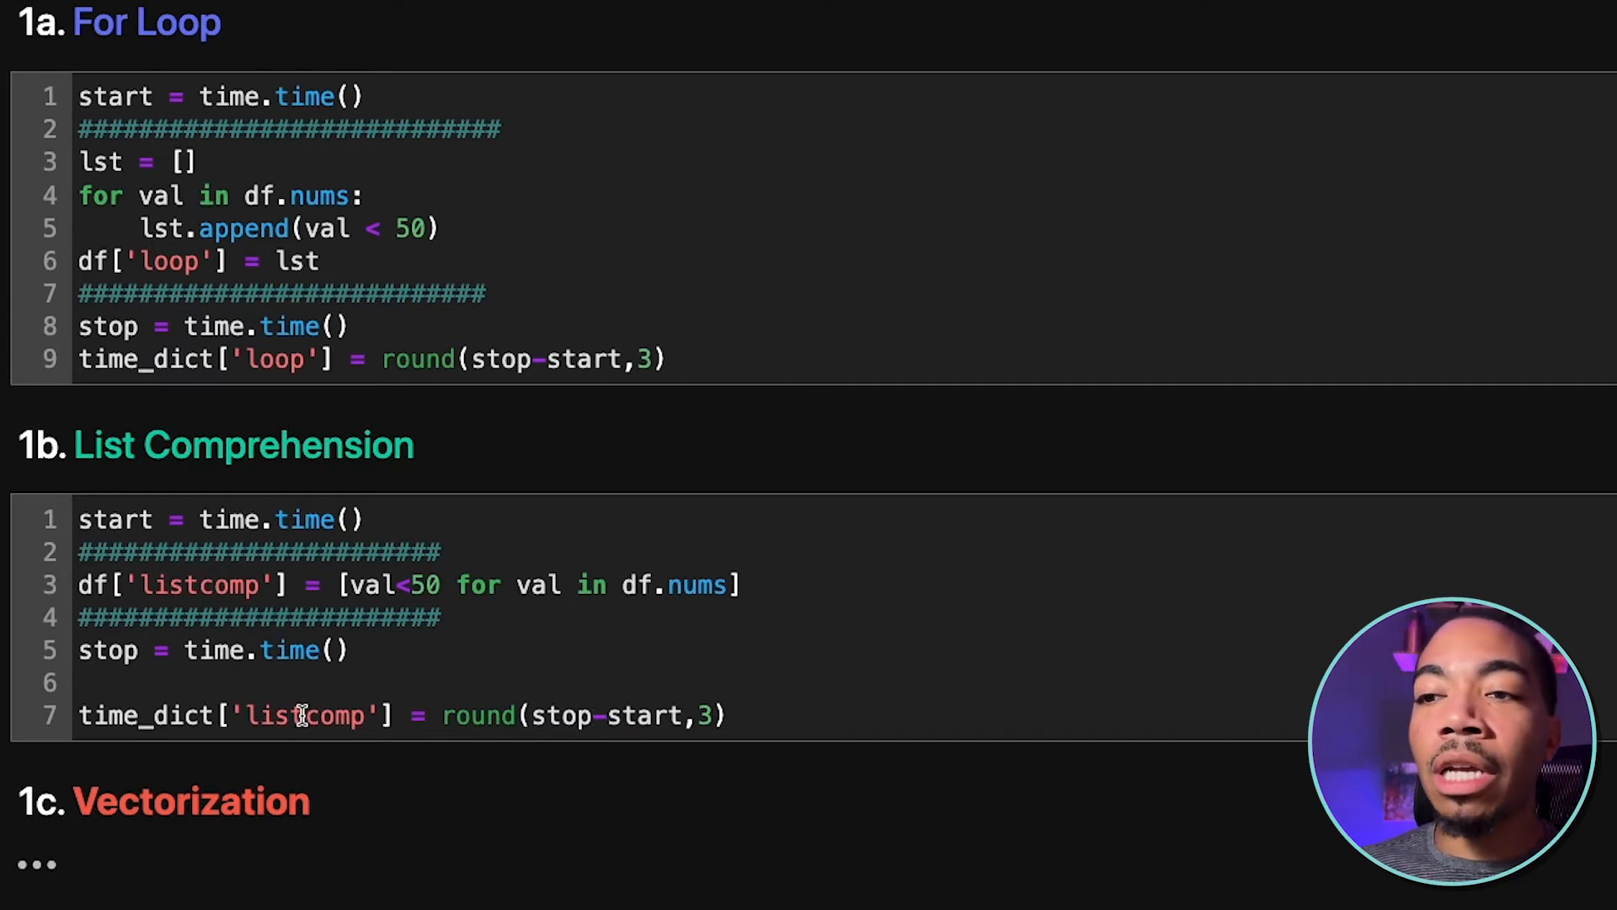
# Scroll down to the Vectorization cell timing the 'vect' comparison of nums under 50
pyautogui.scroll(-3)
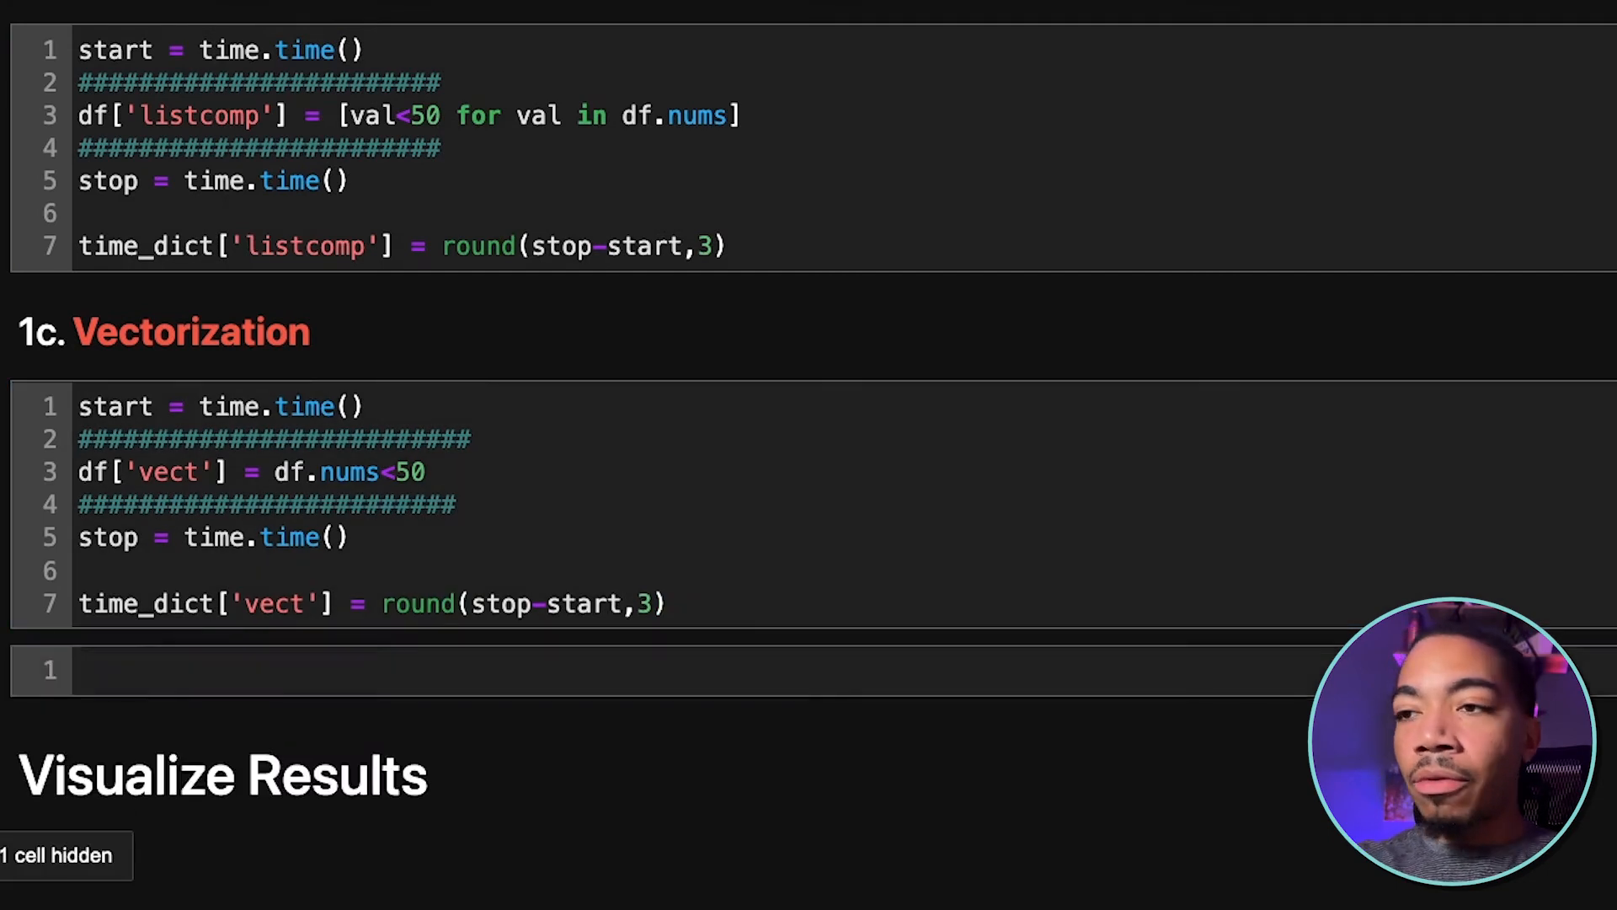
# Run time_dict in a new cell: loop 0.024, listcomp 0.024, vect 0.006
pyautogui.write('time_dict')
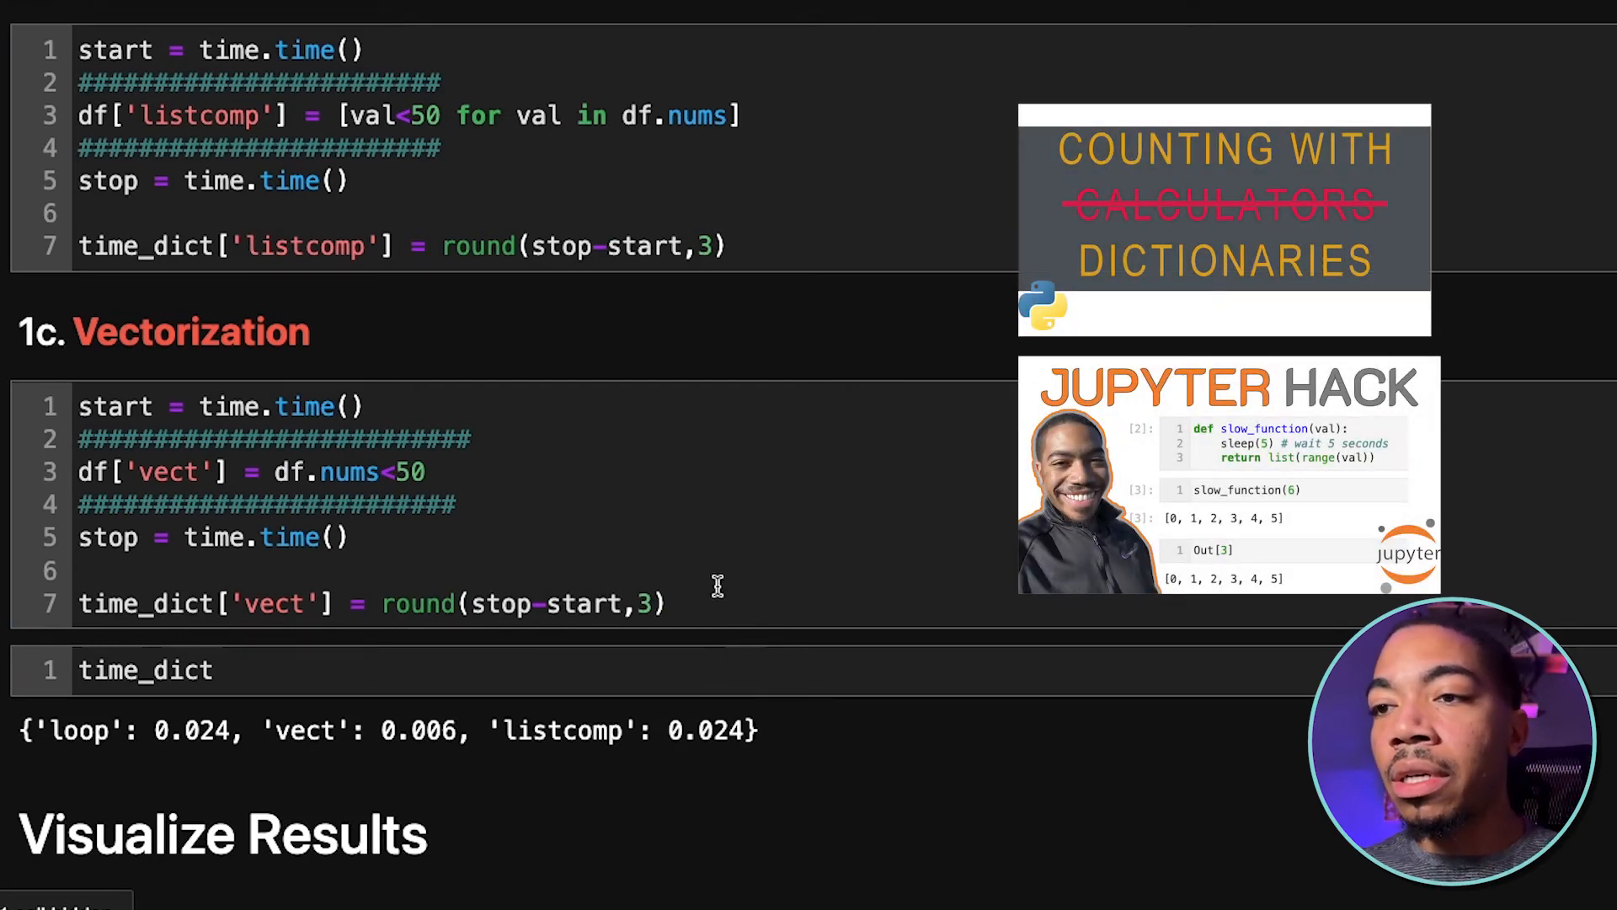
pyautogui.scroll(-3)
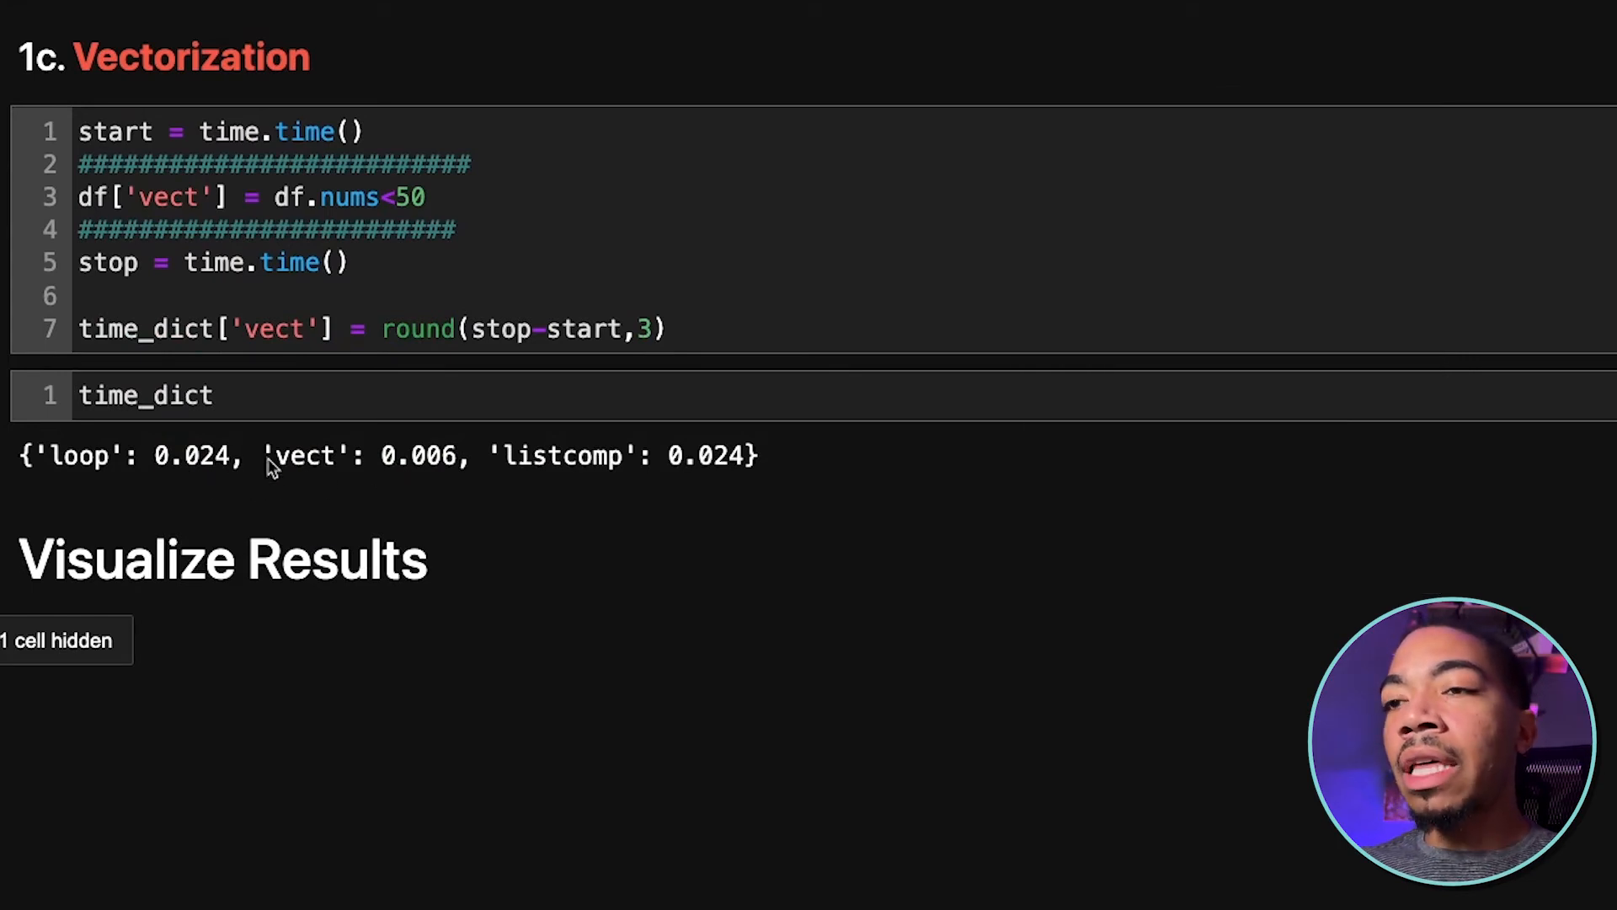
pyautogui.moveTo(560, 475)
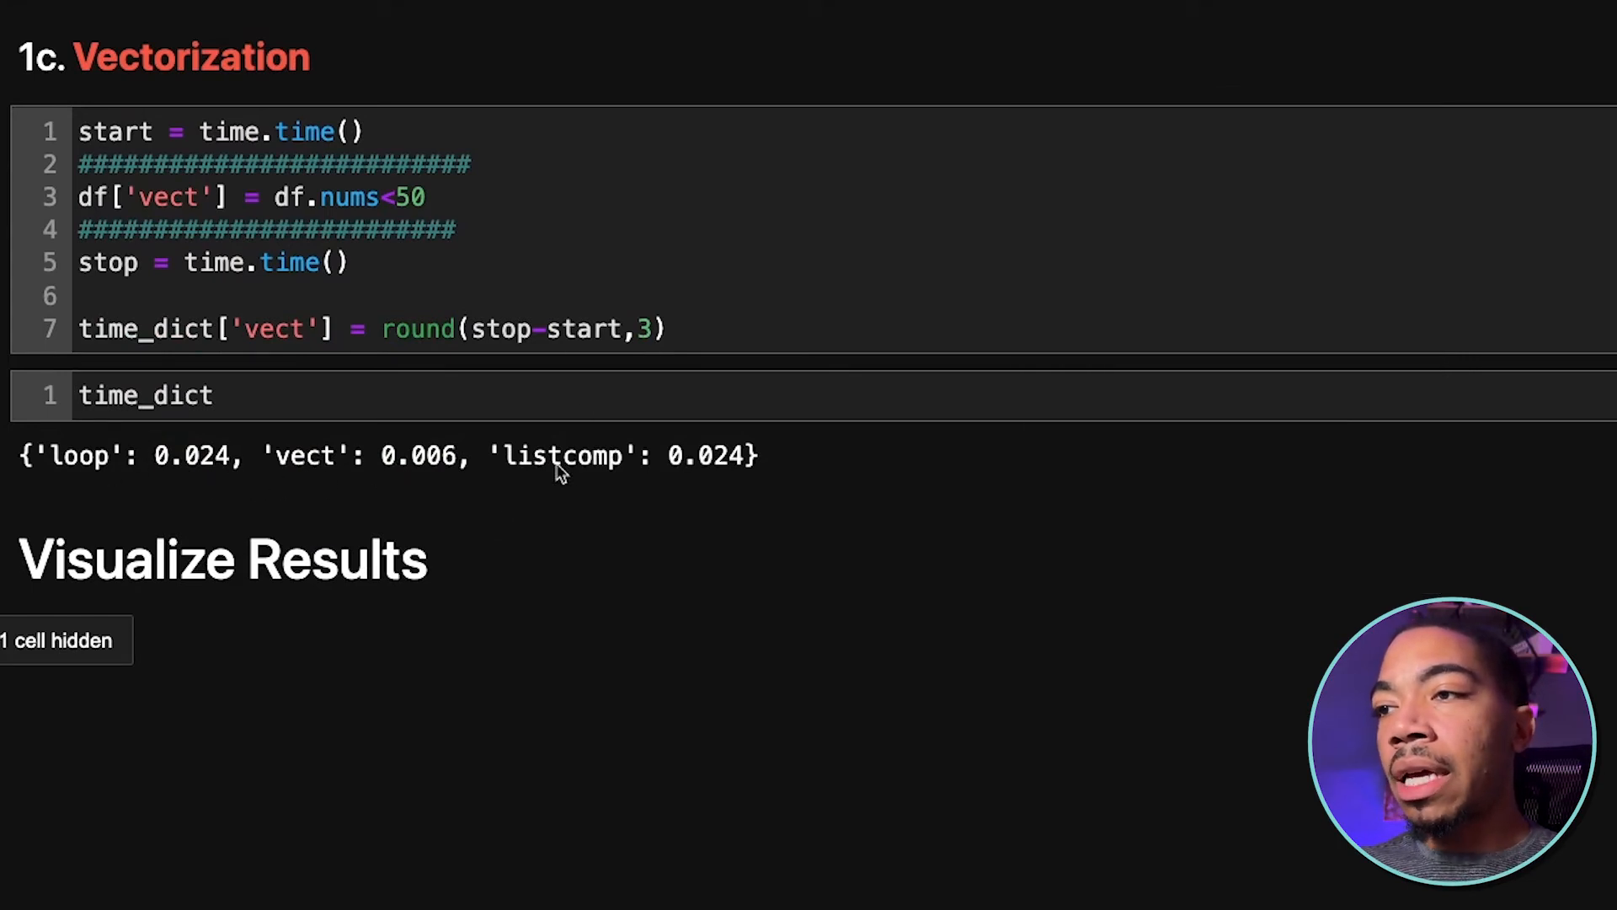
pyautogui.moveTo(248, 538)
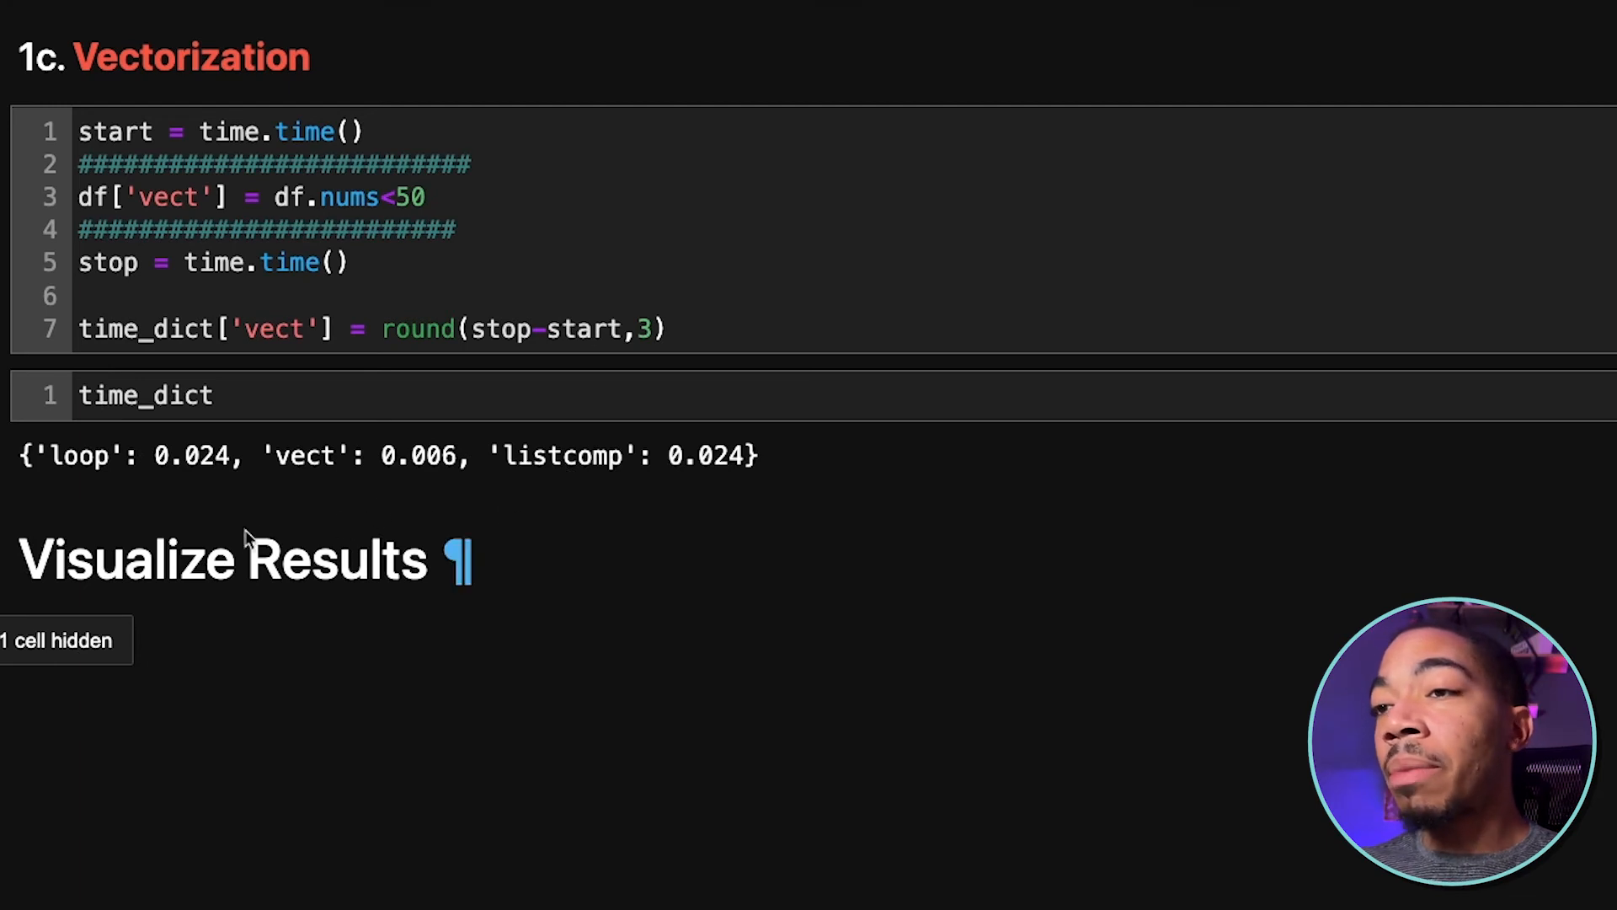
pyautogui.moveTo(26, 603)
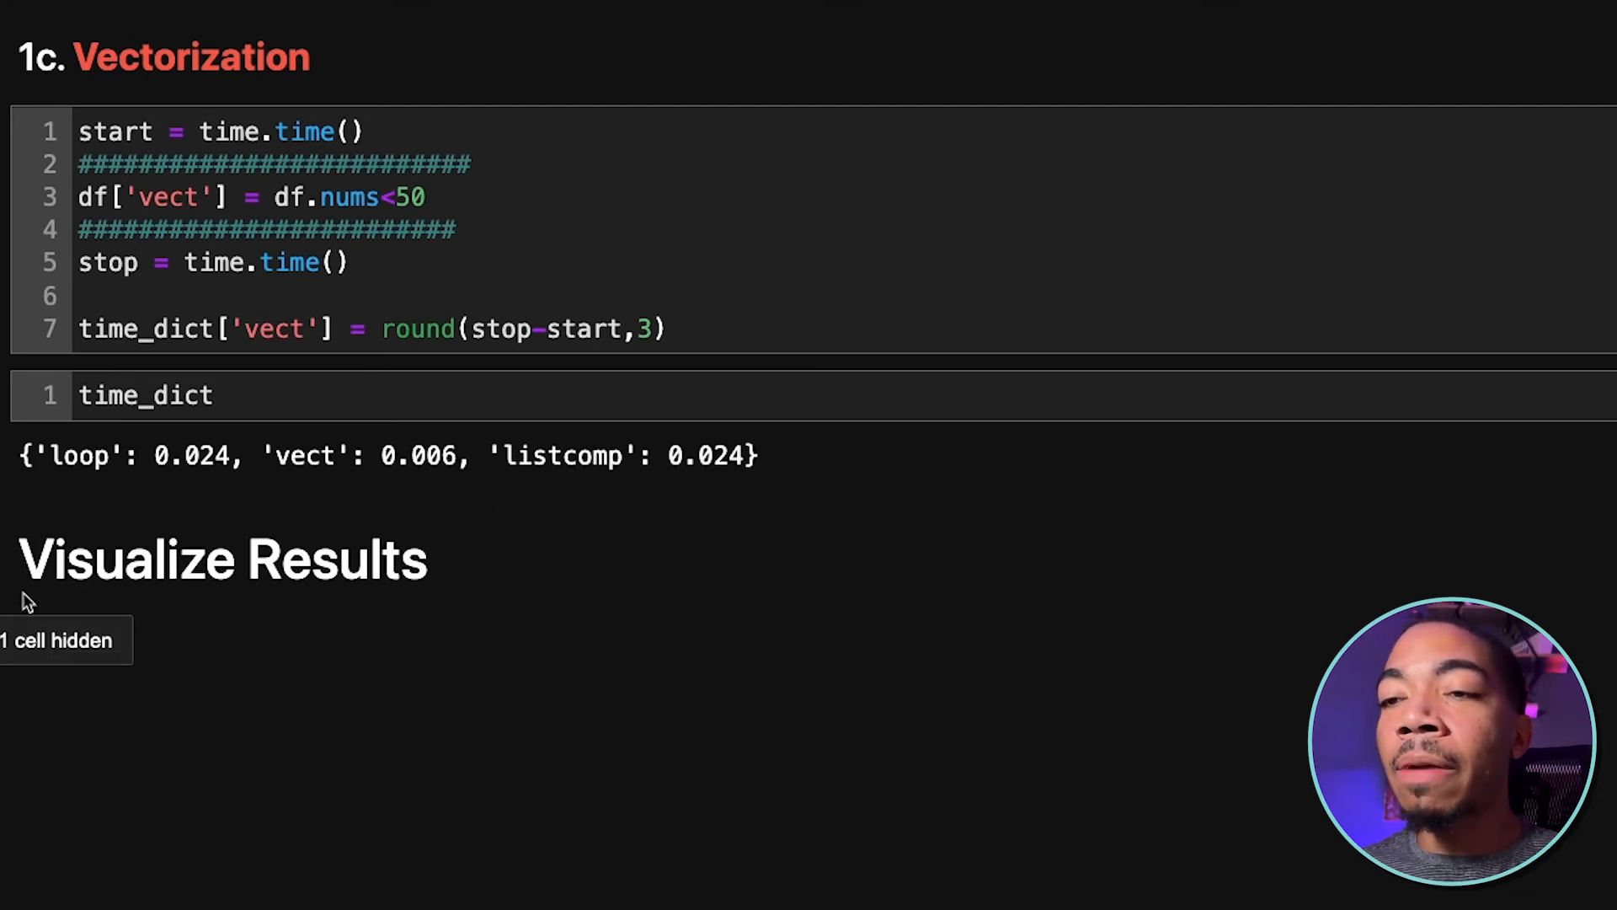
# Reveal the hidden seaborn bar chart cell under Visualize Results
pyautogui.click(62, 639)
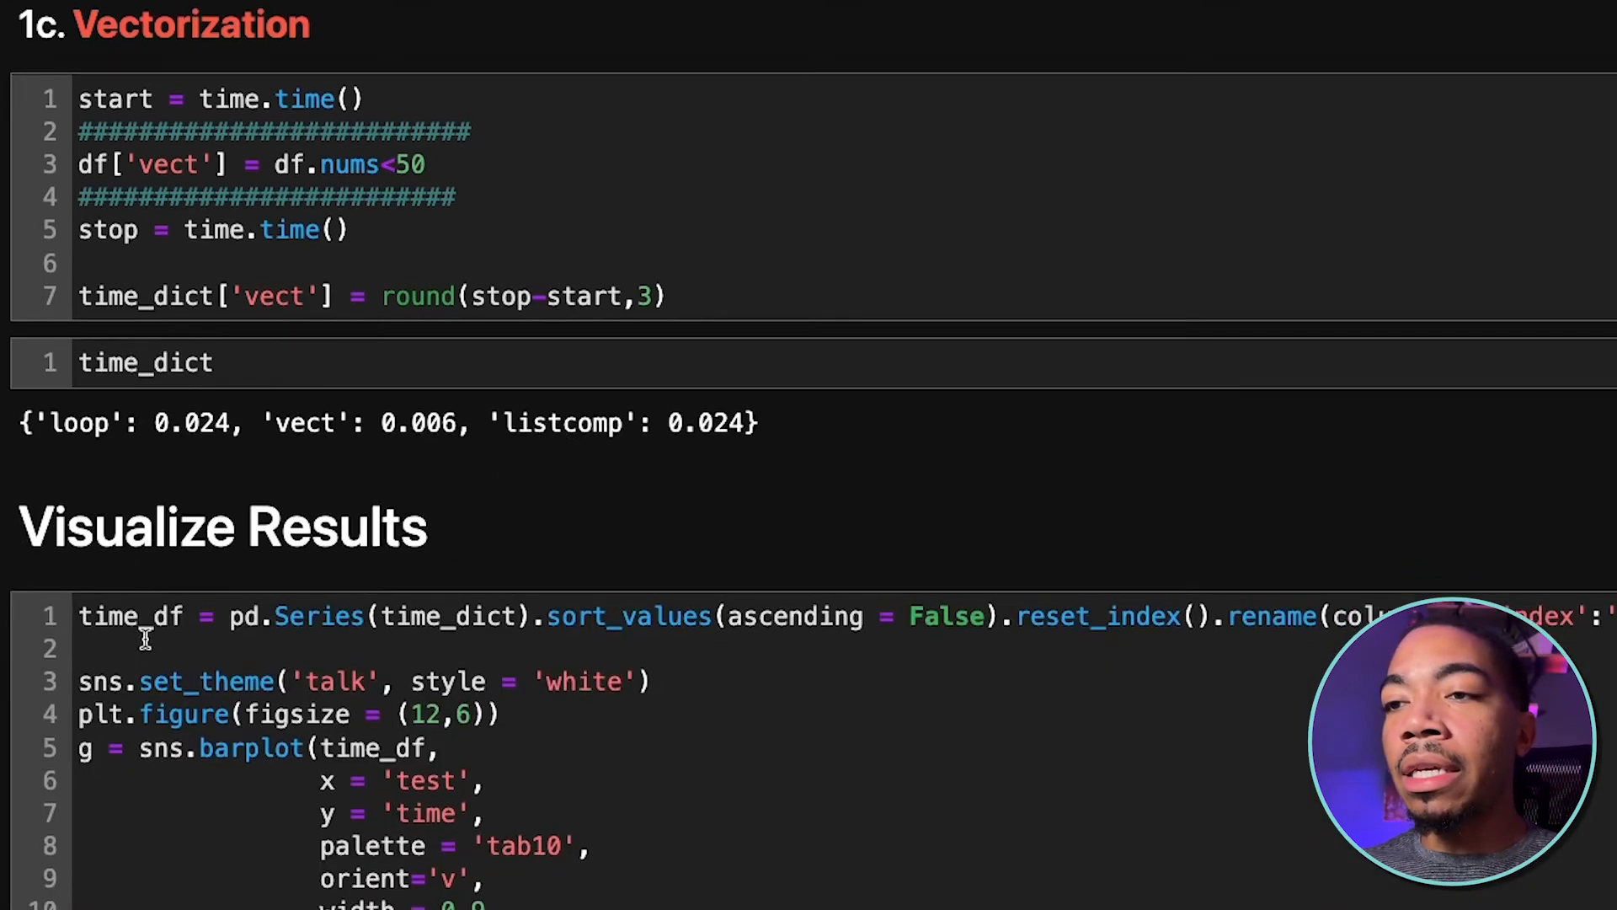
pyautogui.scroll(-3)
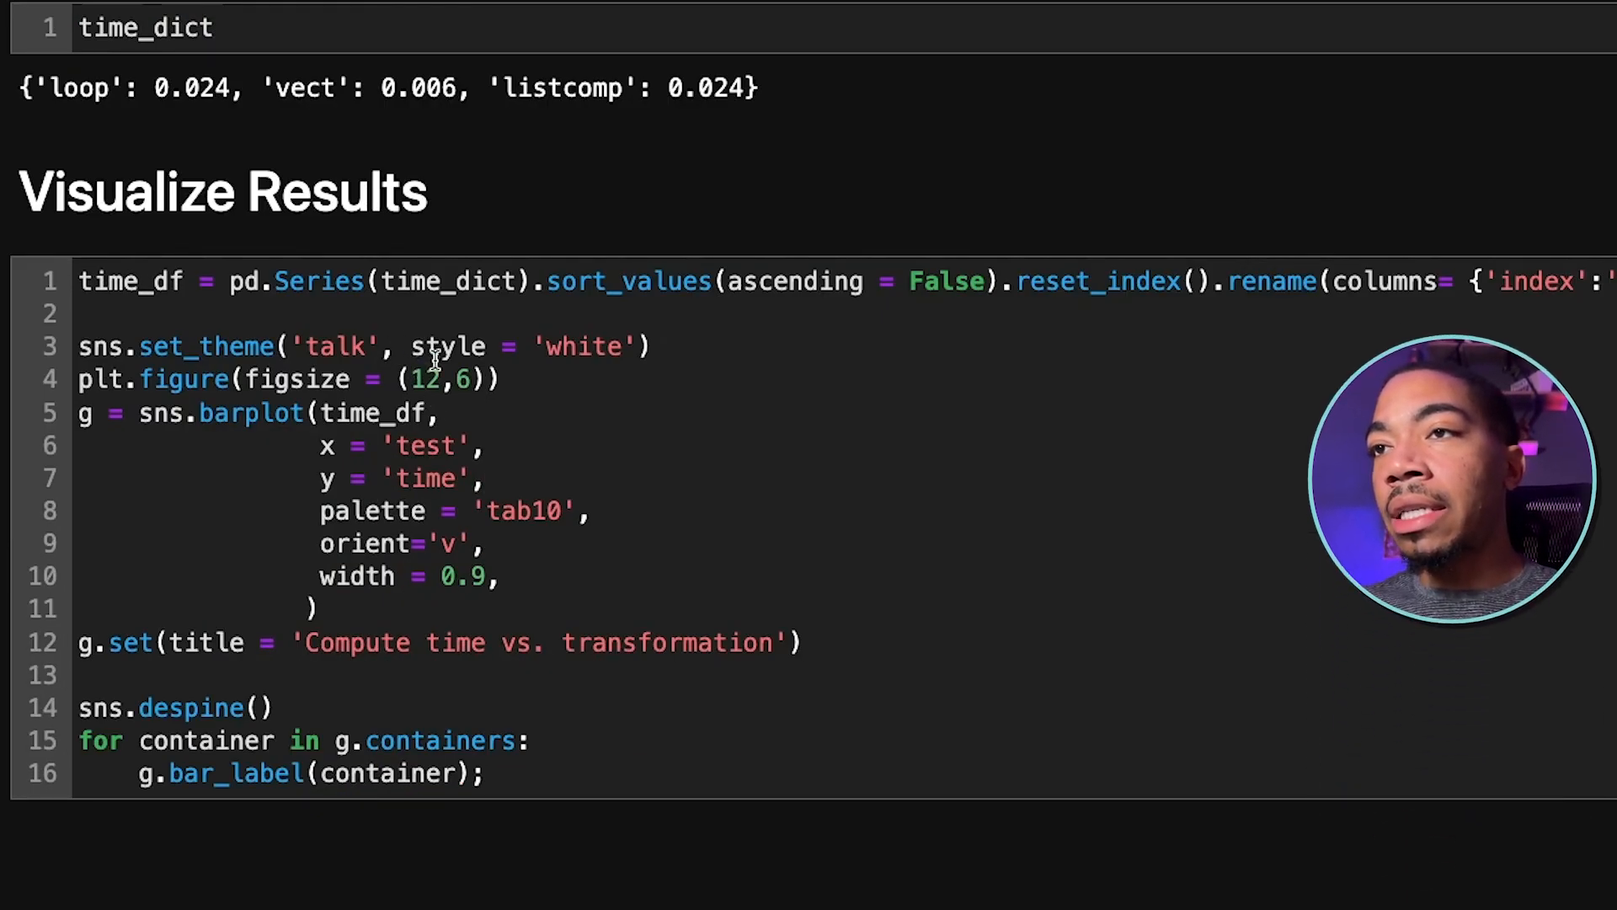